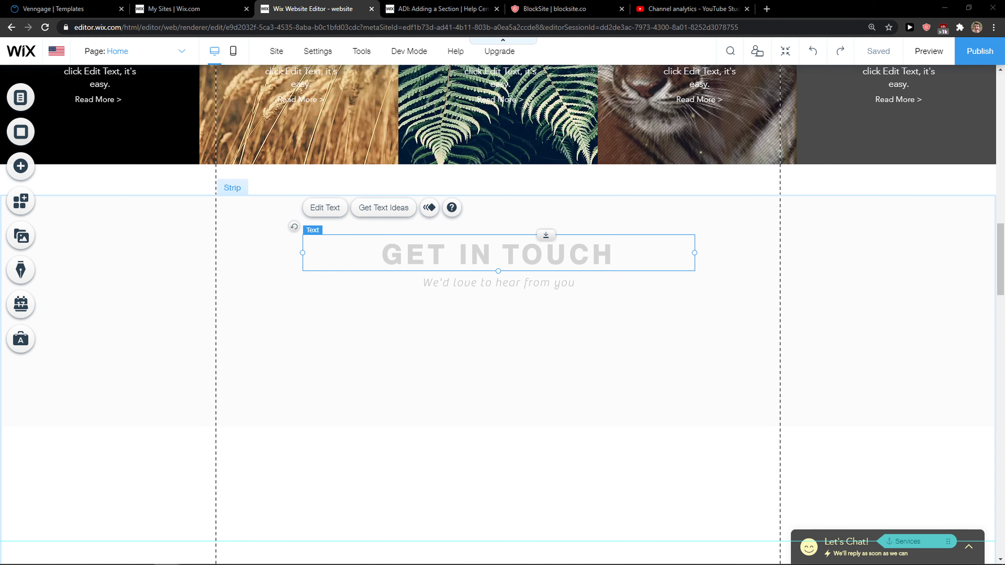
mouse_move(391, 248)
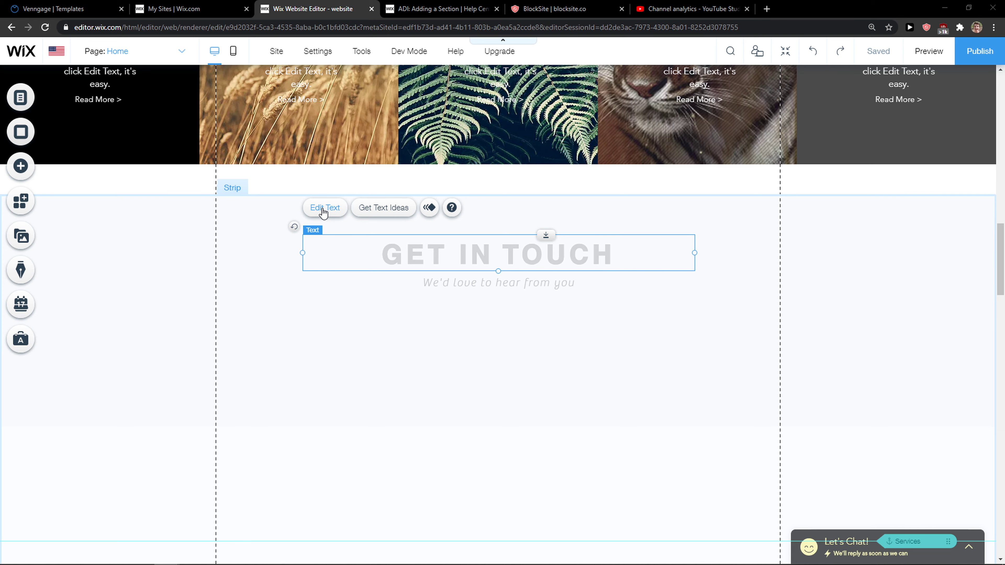
- Show the Text Settings for the 'GET IN TOUCH' heading (Heading 2, Helvetica Bold)
left_click(325, 208)
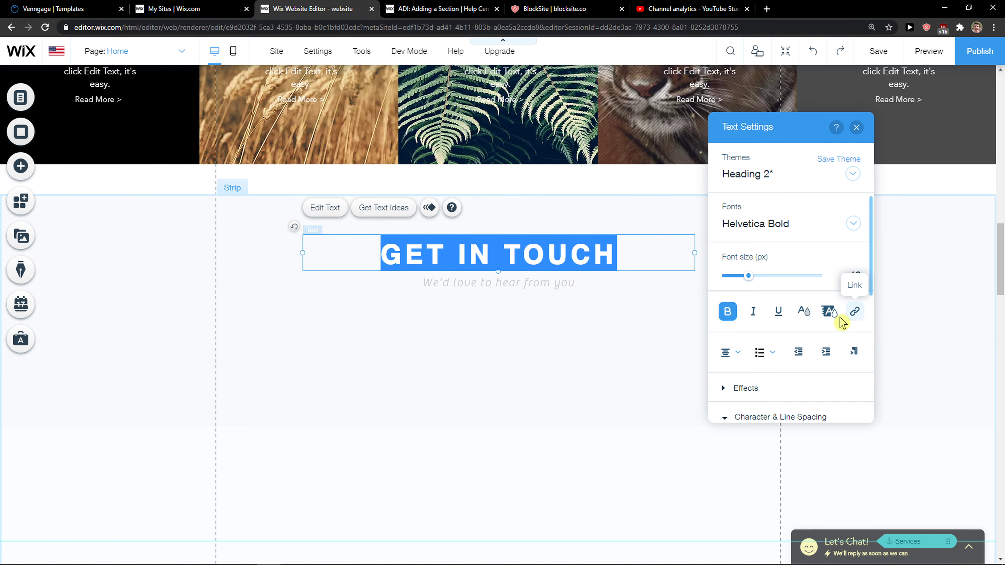
mouse_move(852, 320)
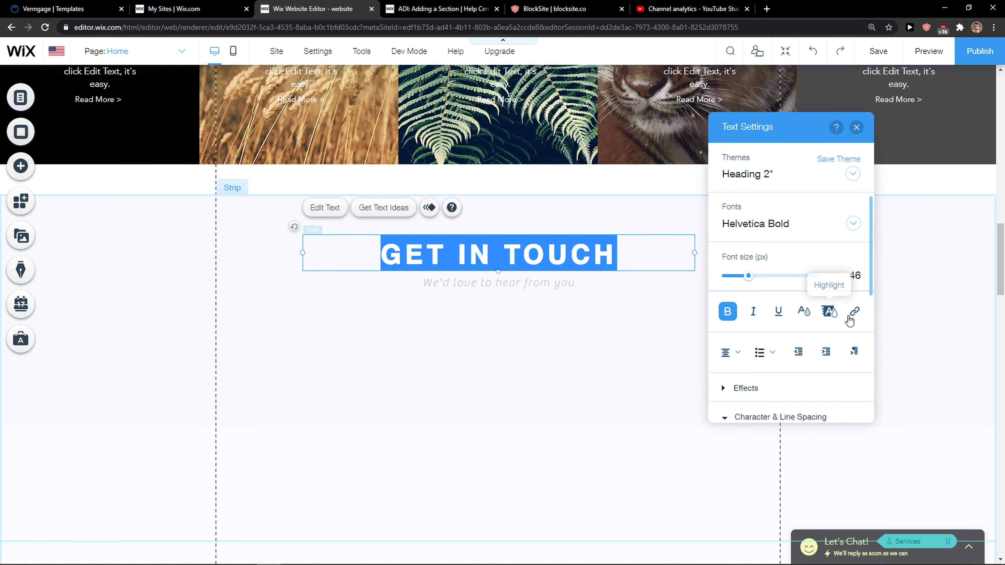
- Choose Lightbox as the heading's link type after trying Page and Document
left_click(853, 312)
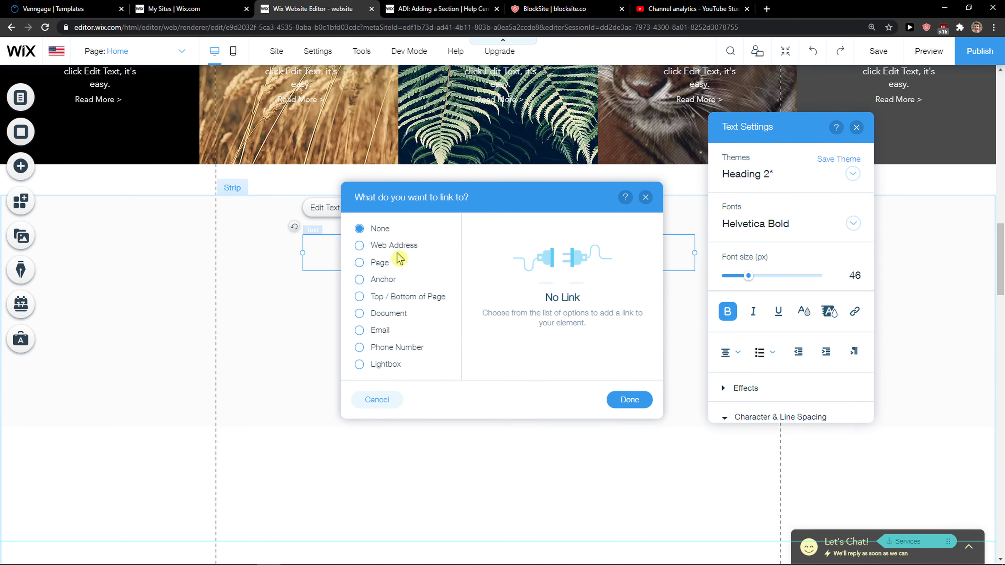
left_click(359, 263)
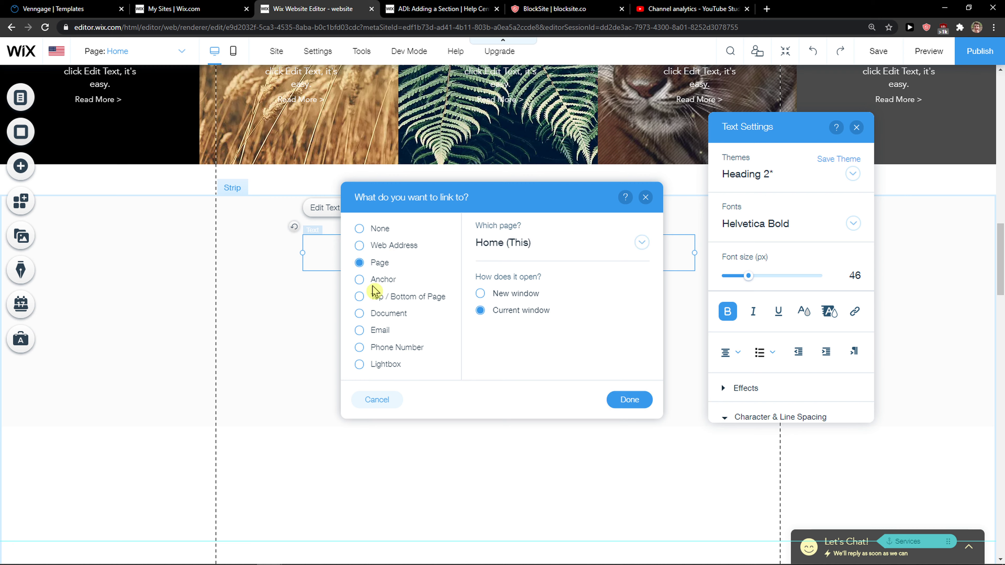
left_click(359, 314)
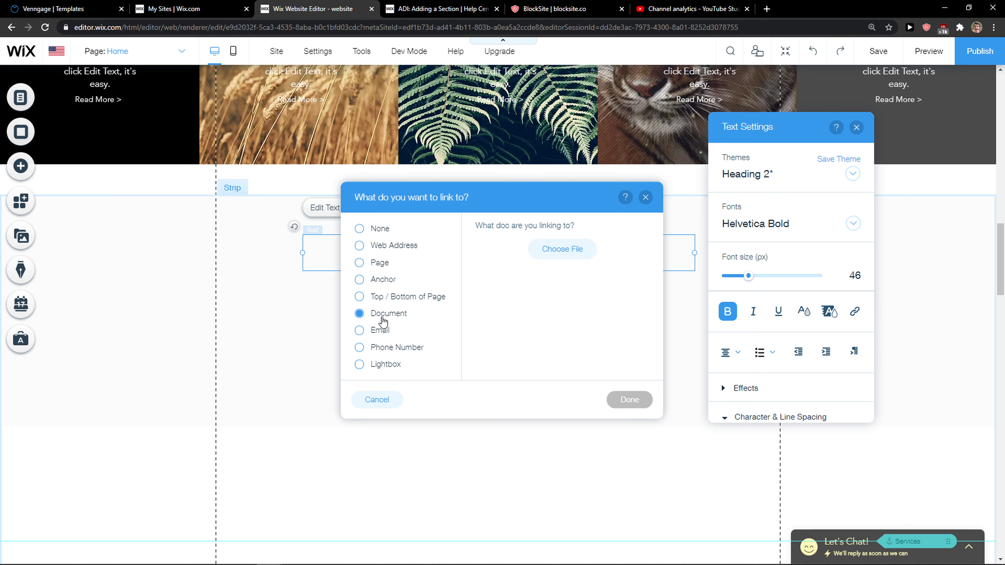
left_click(359, 364)
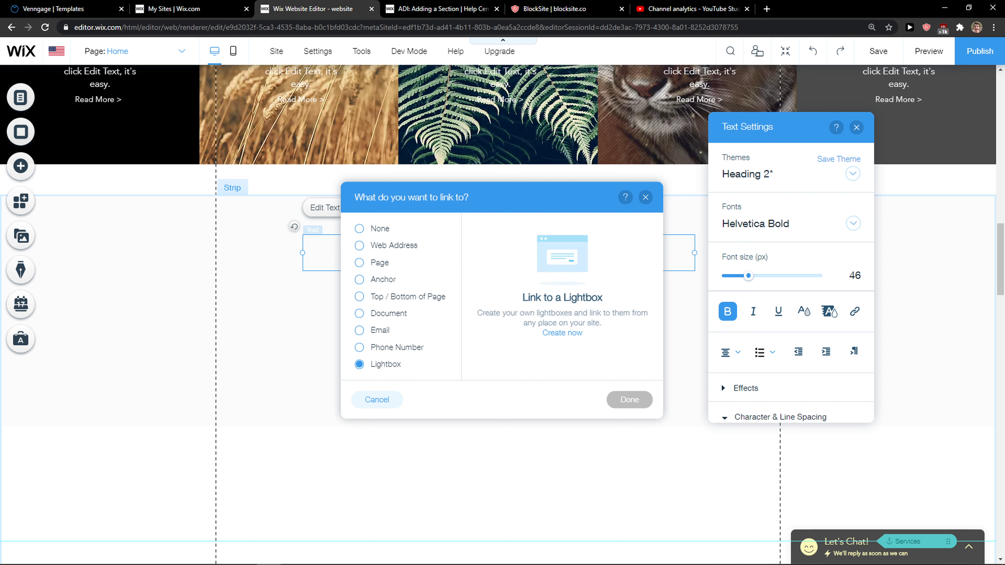
mouse_move(220, 256)
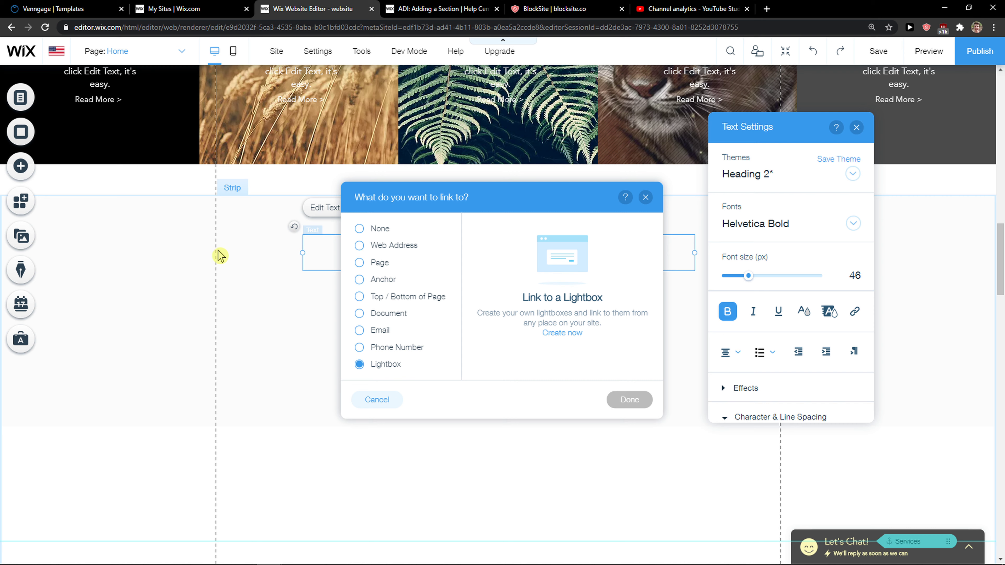
mouse_move(172, 266)
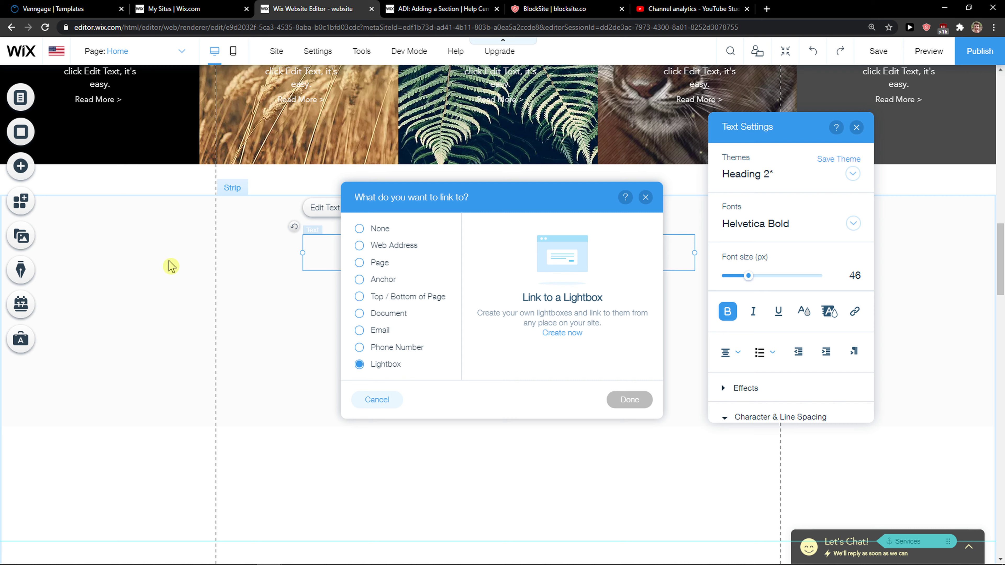
mouse_move(812, 51)
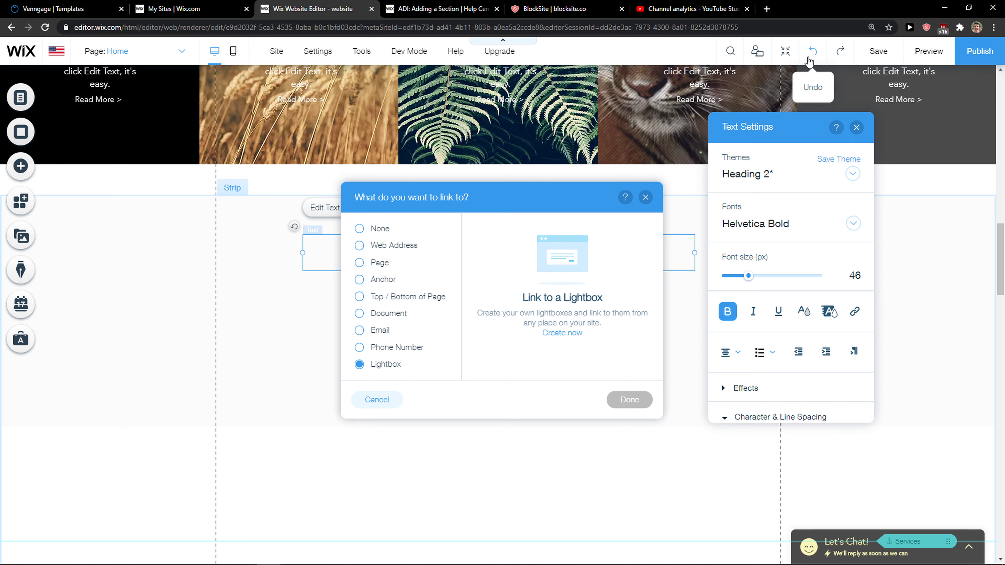
mouse_move(785, 51)
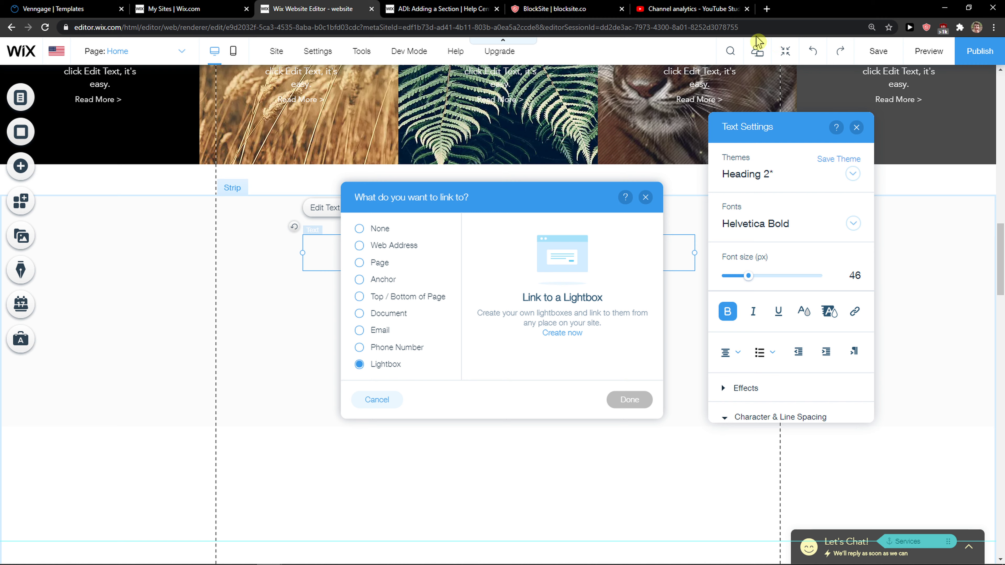
mouse_move(734, 42)
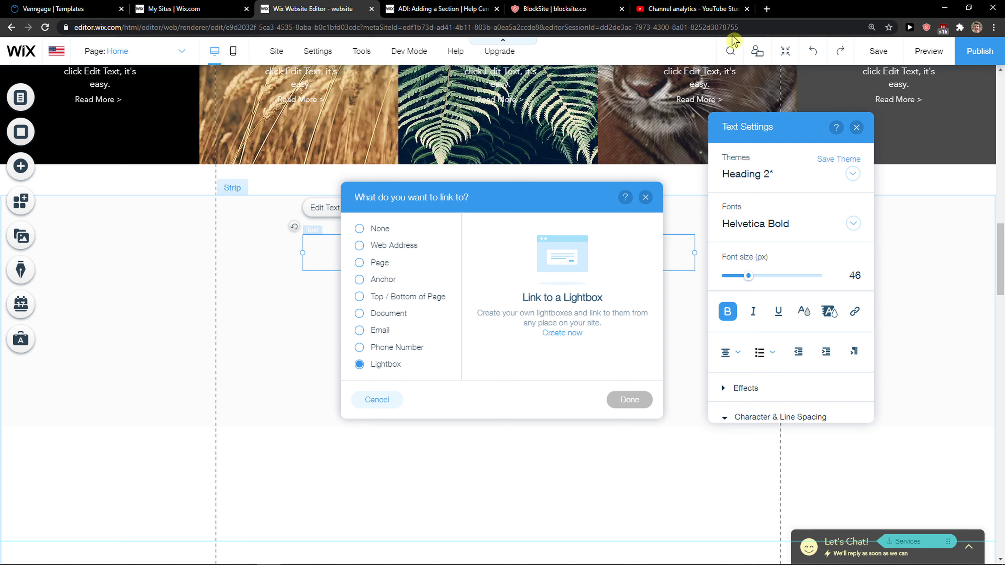
mouse_move(736, 40)
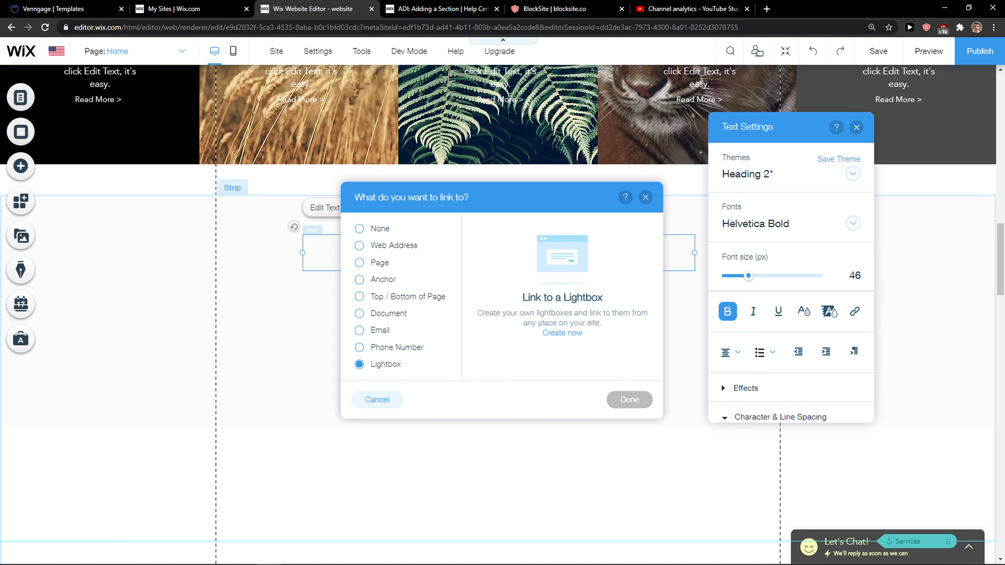